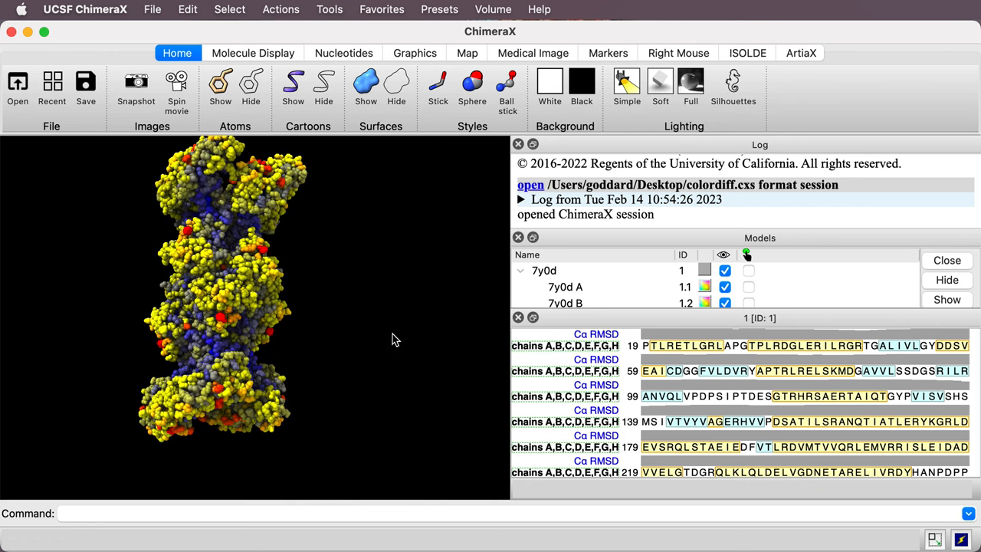
Close all loaded models from the previous colordiff session with the close command.
{"action": "type", "text": "close"}
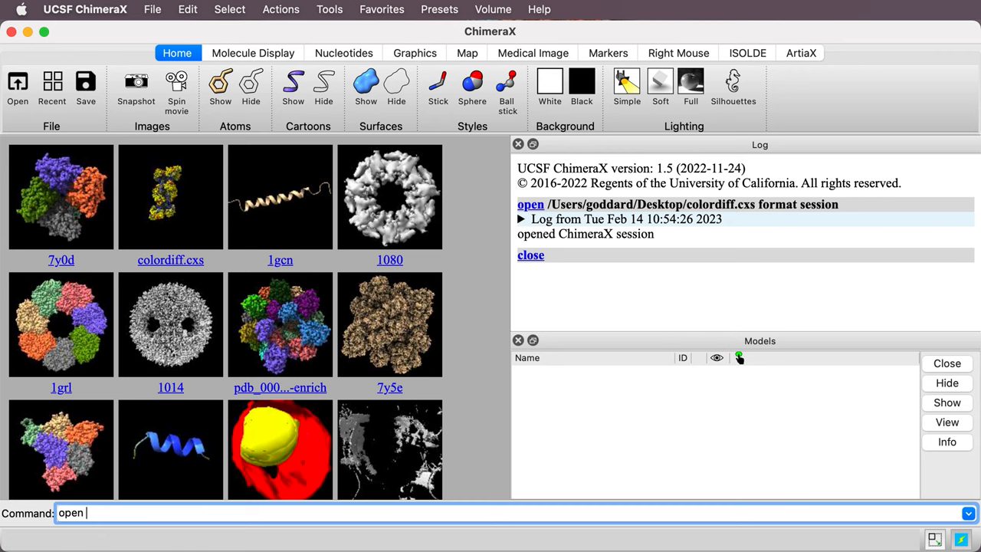
Fetch PDB entry 7y0d, the eight-chain MsDisA cryo-EM structure.
{"action": "type", "text": "7y0d"}
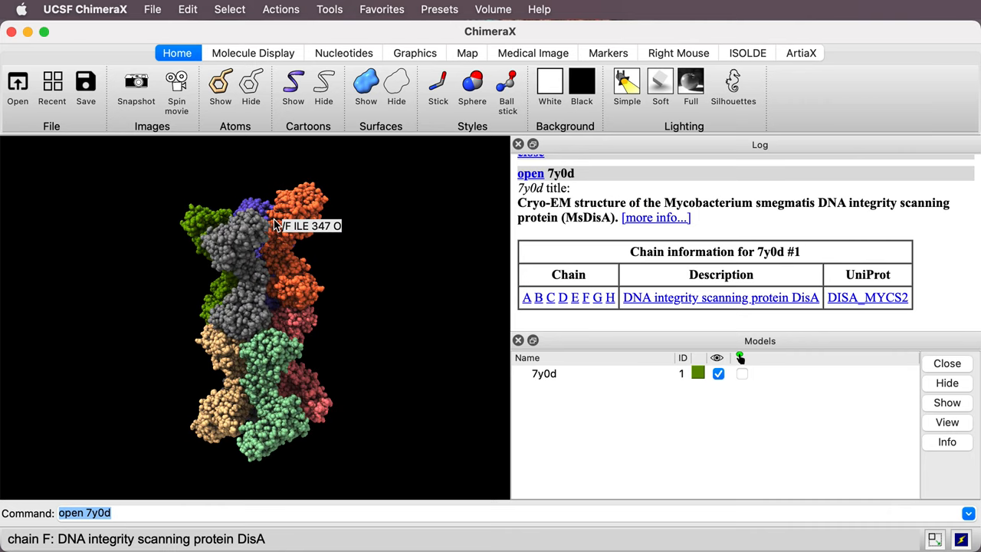
{"action": "mouse_move", "coordinate": [259, 374]}
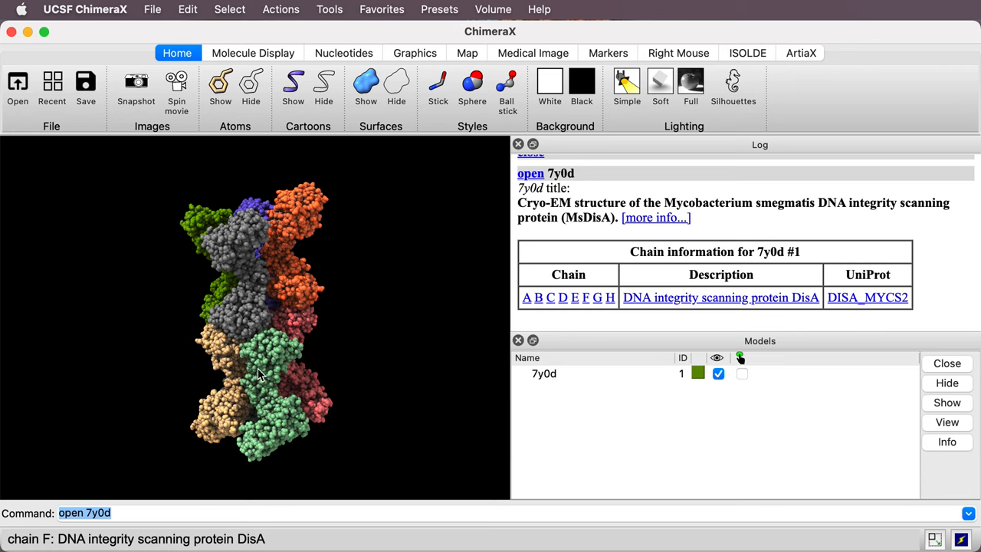
{"action": "mouse_move", "coordinate": [546, 404]}
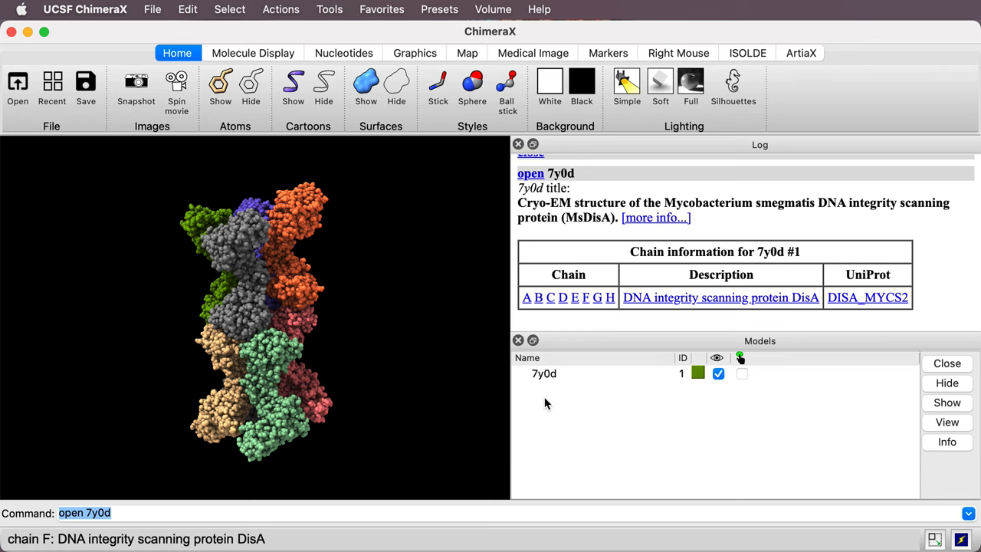
{"action": "mouse_move", "coordinate": [322, 375]}
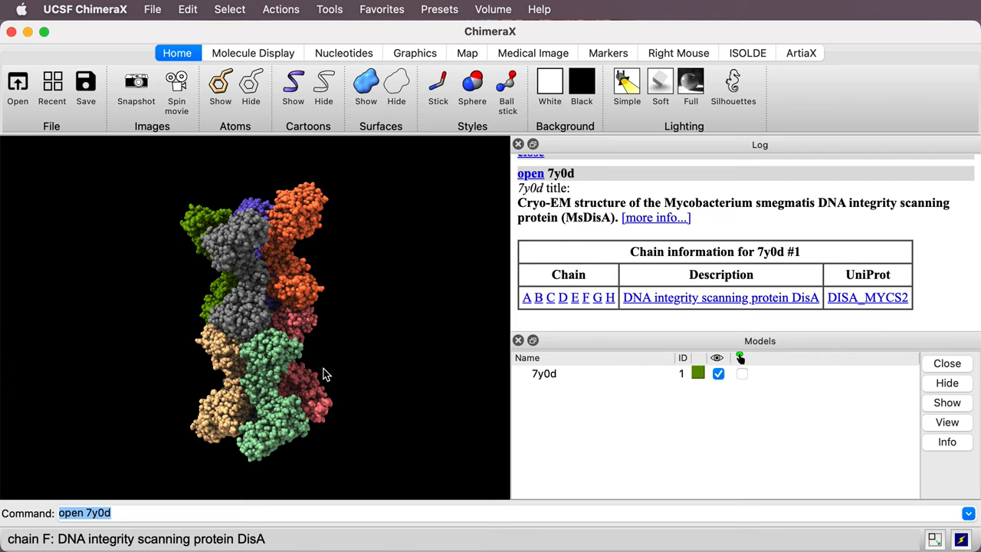
{"action": "left_click", "coordinate": [138, 512]}
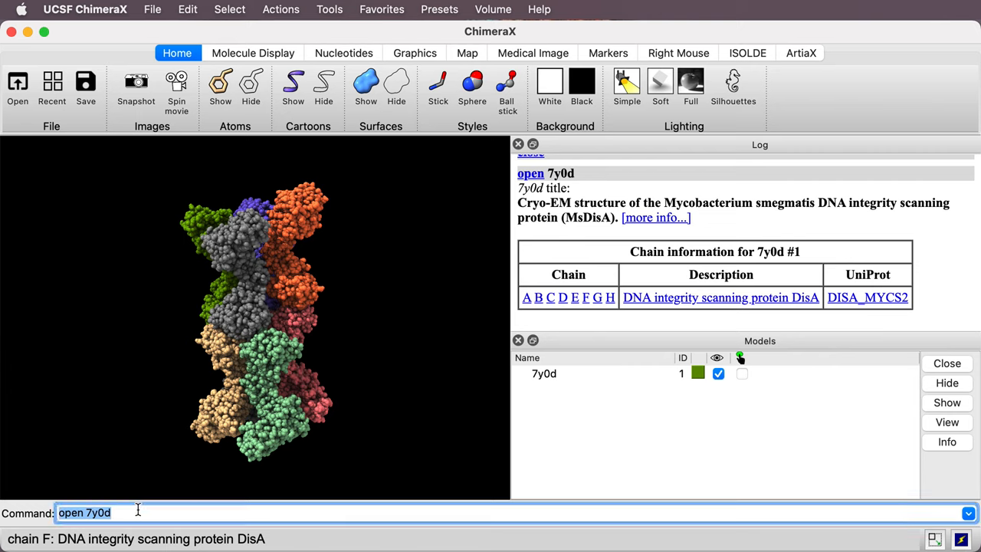
Run 'split #1' to make per-chain models A through H.
{"action": "type", "text": "split"}
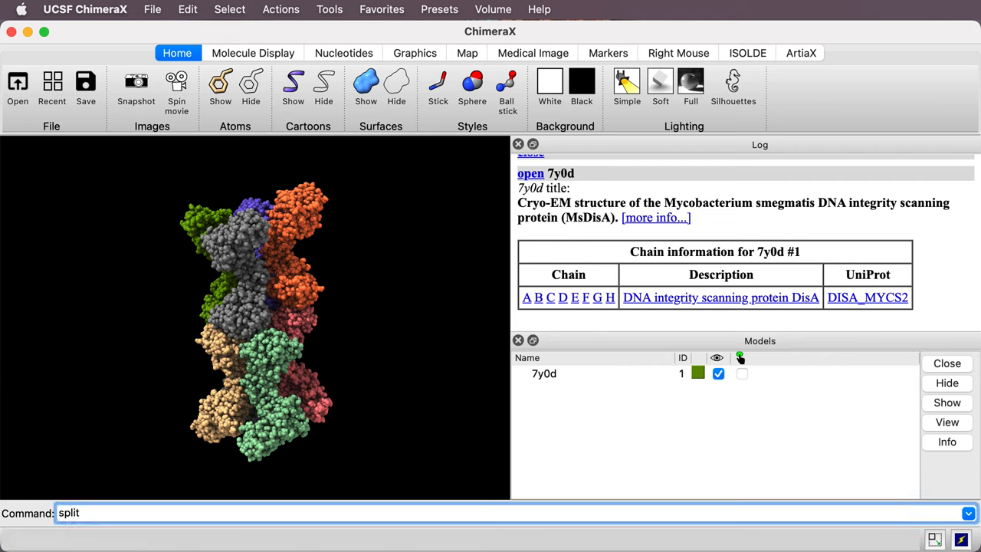
{"action": "type", "text": "#1"}
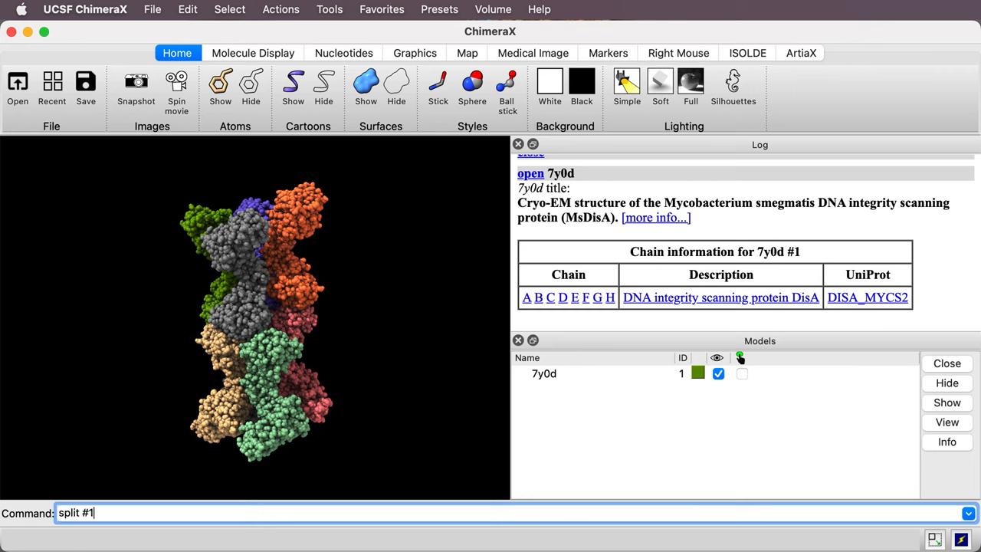
{"action": "key", "text": "Return"}
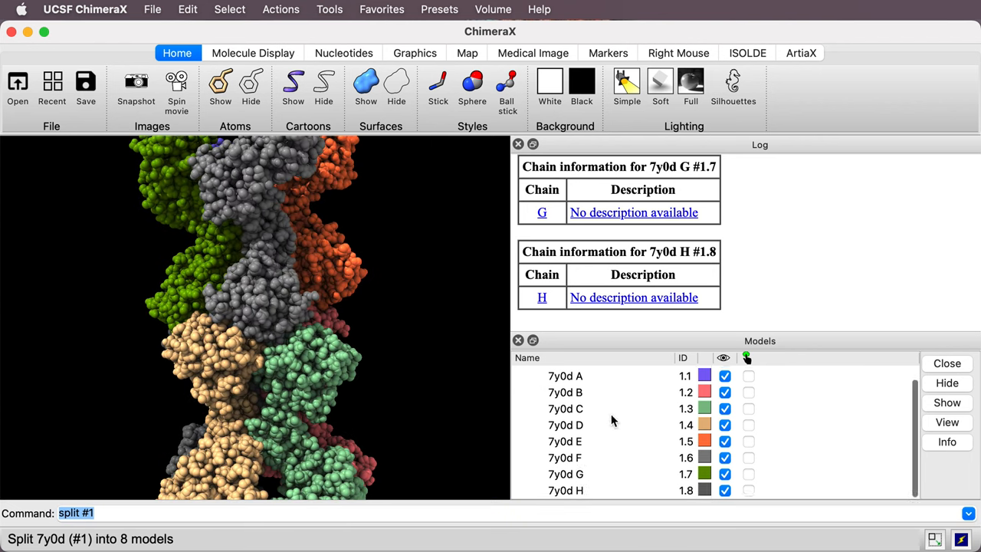
{"action": "right_click", "coordinate": [566, 410]}
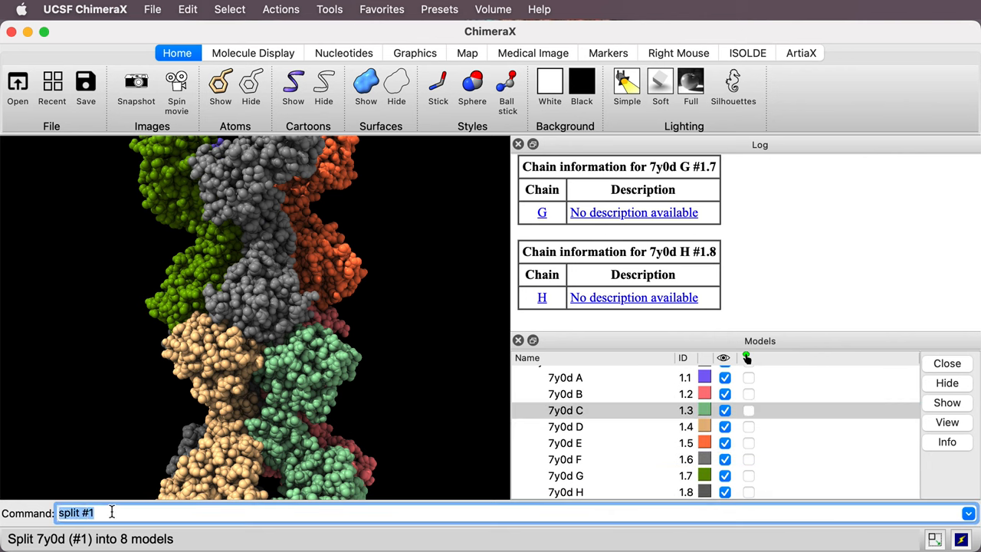
Match chains #1.2-8 onto chain #1.1 with matchmaker.
{"action": "type", "text": "matchmaker"}
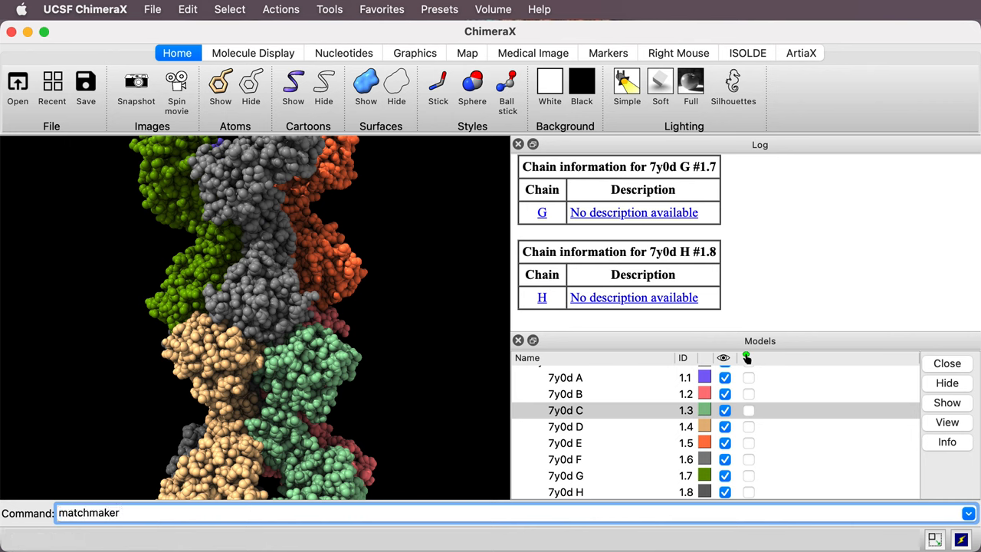
{"action": "type", "text": "#1.2"}
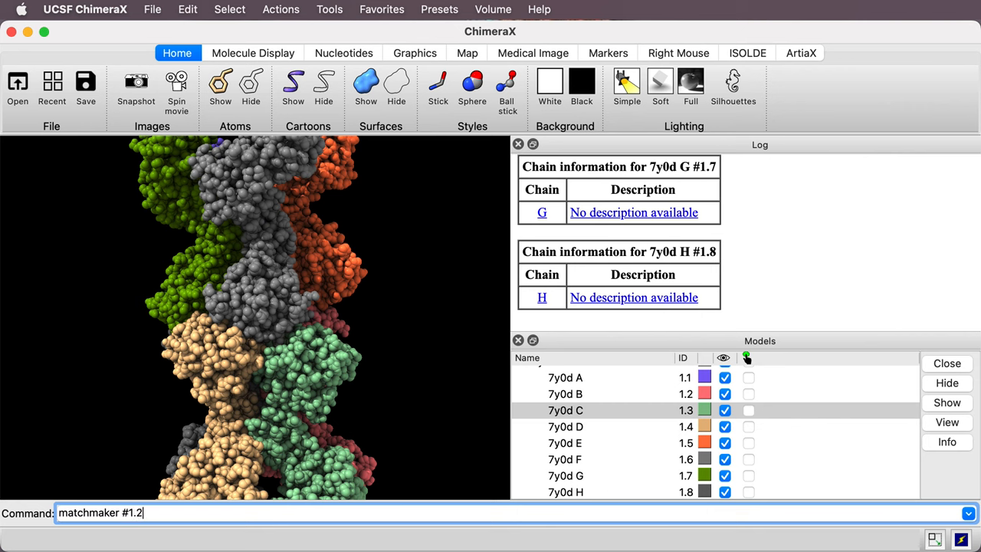
{"action": "type", "text": "-8 to #1.1"}
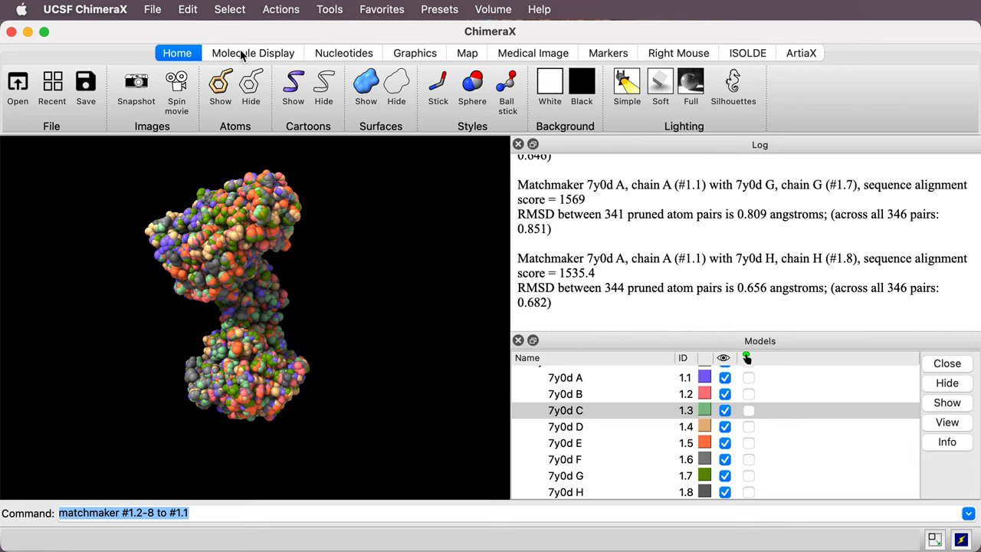
{"action": "left_click", "coordinate": [253, 53]}
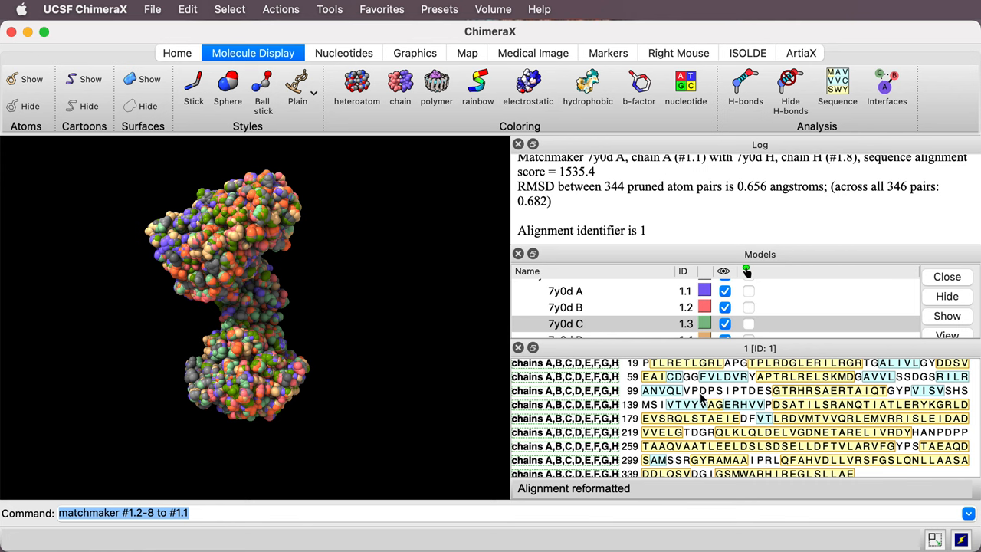
{"action": "mouse_move", "coordinate": [702, 397]}
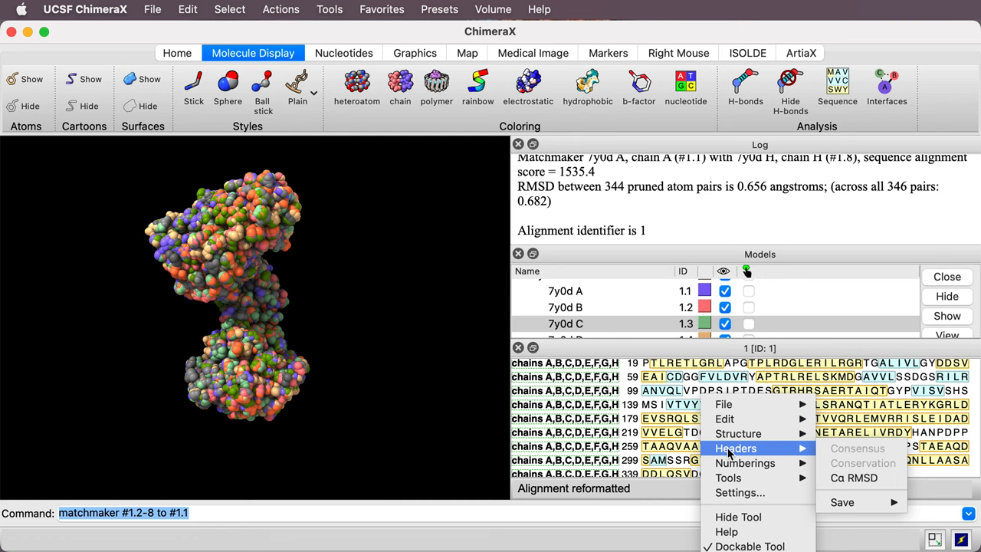
{"action": "mouse_move", "coordinate": [854, 478]}
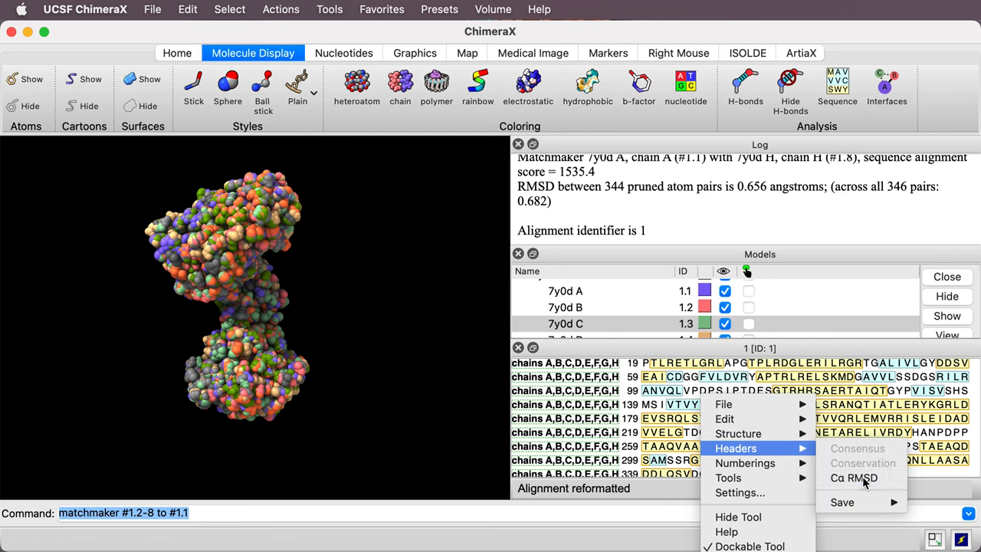
{"action": "left_click", "coordinate": [854, 477]}
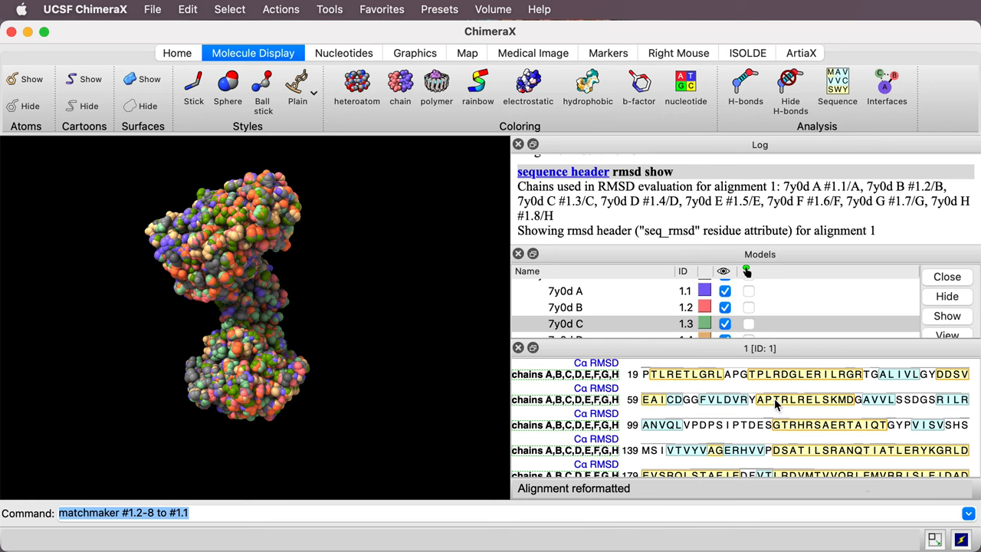
{"action": "mouse_move", "coordinate": [748, 421]}
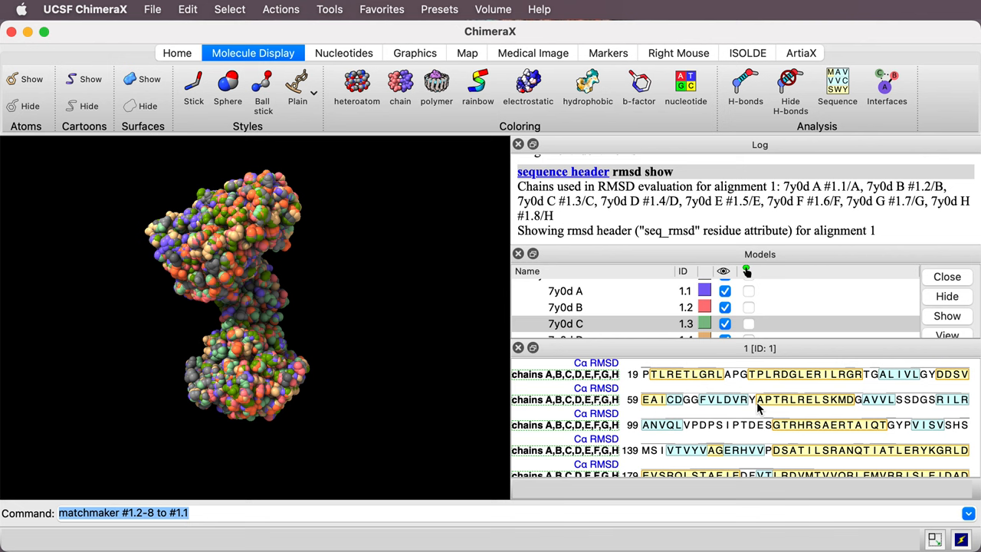
{"action": "scroll", "scroll_direction": "down", "scroll_amount": 3}
{"action": "type", "text": "c"}
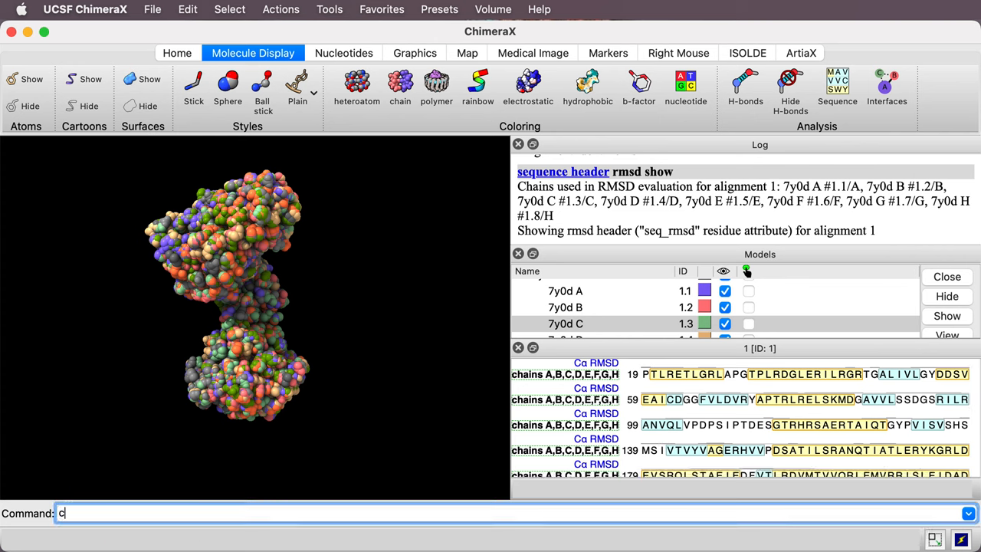
Begin the color byattribute command on seq_rmsd for model #1.
{"action": "type", "text": "olor byattr"}
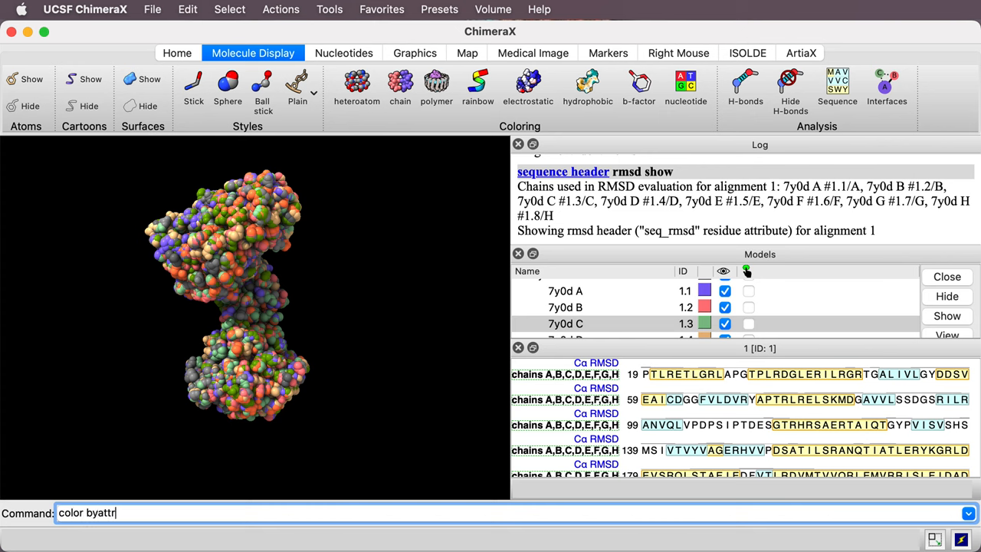
{"action": "type", "text": "ibute"}
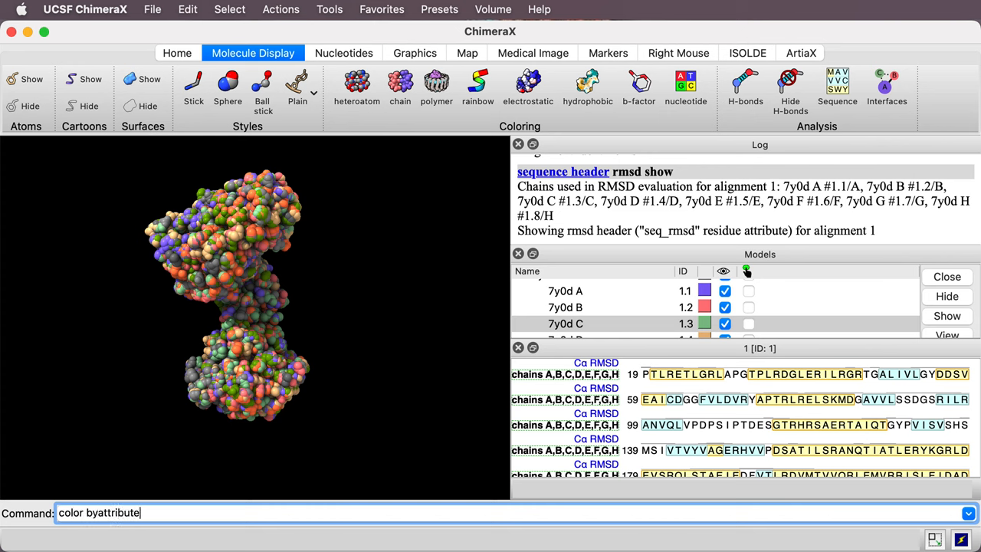
{"action": "type", "text": "seq_"}
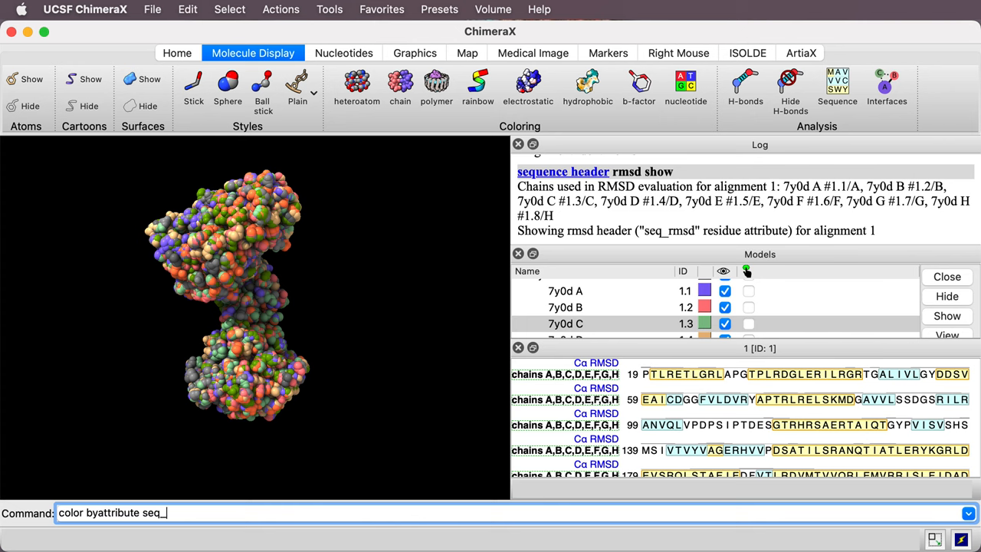
{"action": "type", "text": "rem"}
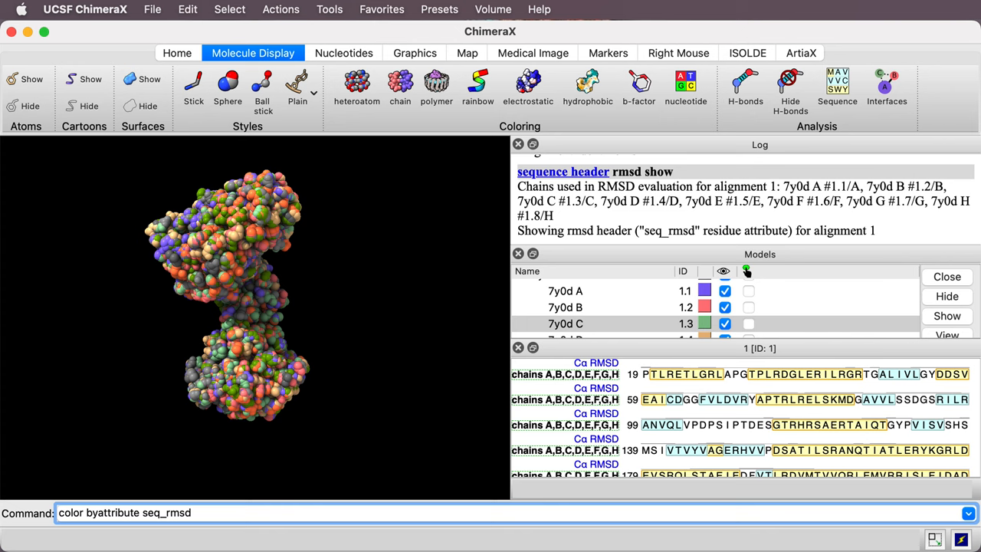
{"action": "type", "text": "#1"}
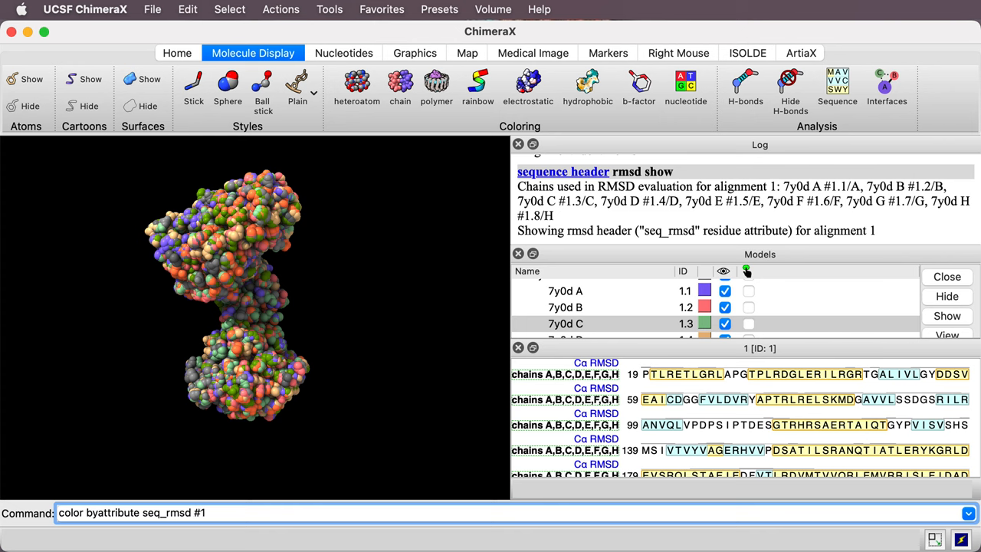
Finish with palette blue:yellow:red, coloring residues by RMSD range 0.111–0.625.
{"action": "type", "text": "p"}
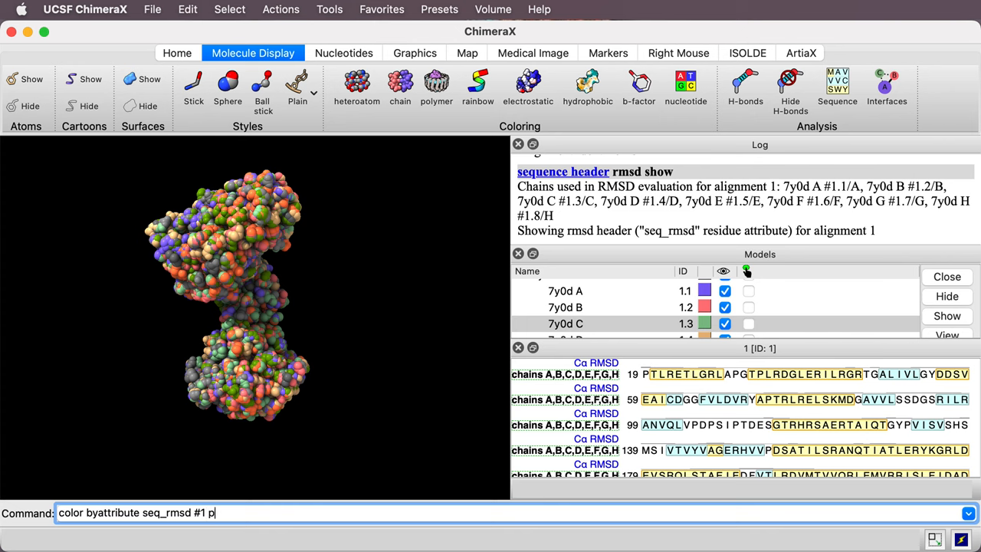
{"action": "type", "text": "alette"}
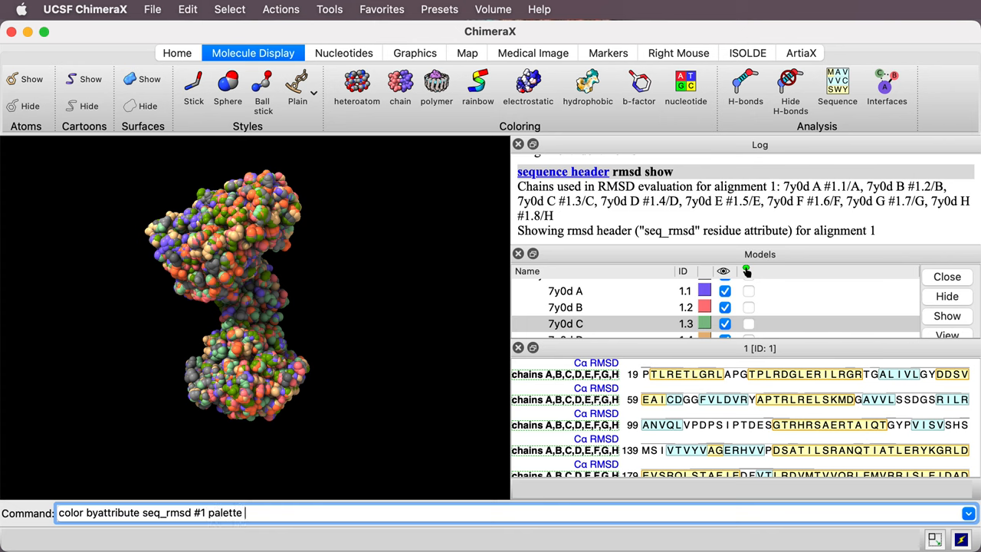
{"action": "type", "text": "b"}
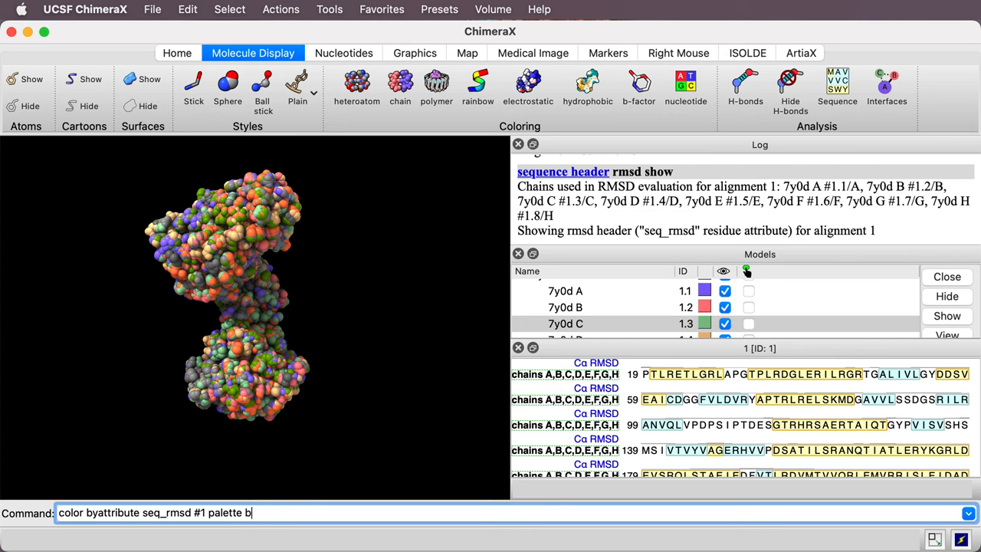
{"action": "type", "text": "lue:"}
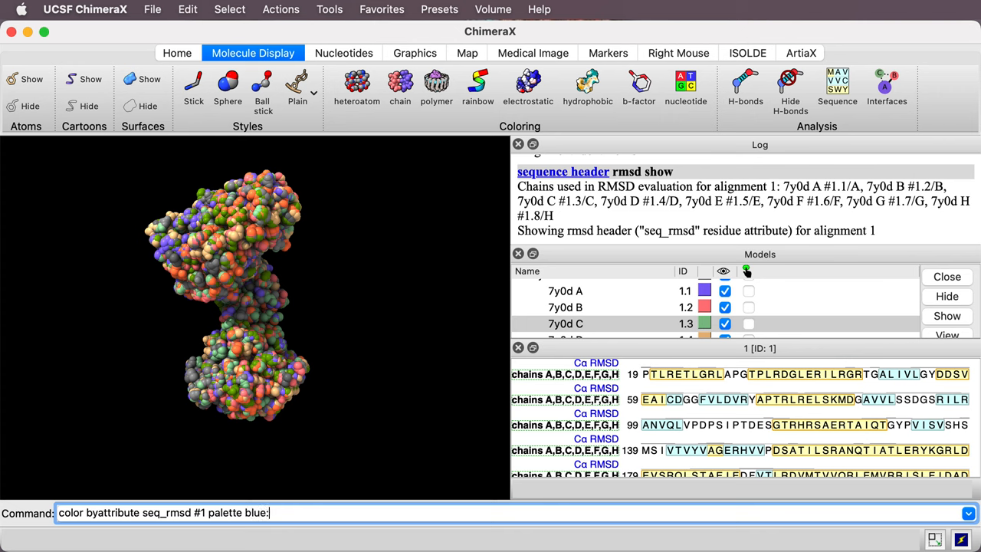
{"action": "type", "text": "yellow:red"}
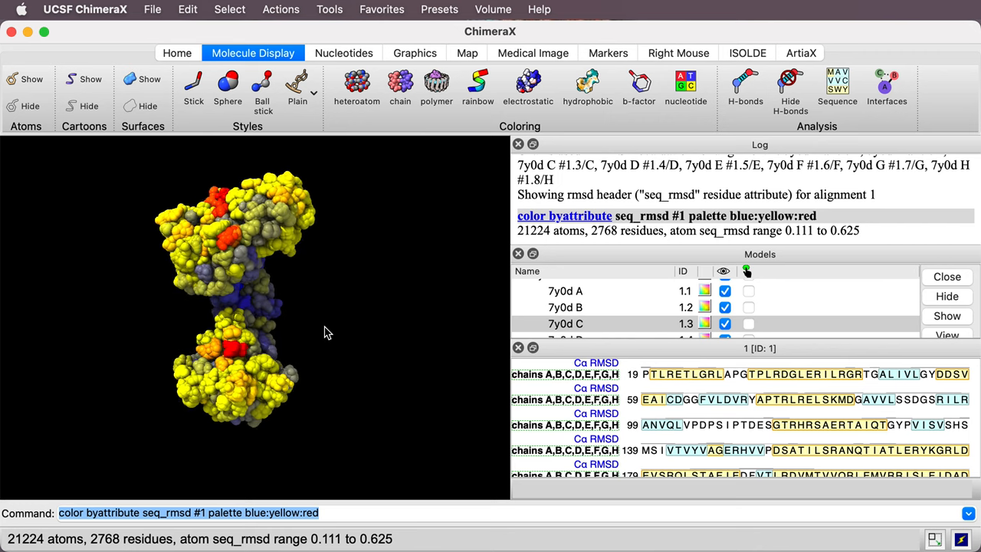
Reset the camera with 'view initial' to frame the whole assembly.
{"action": "type", "text": "view"}
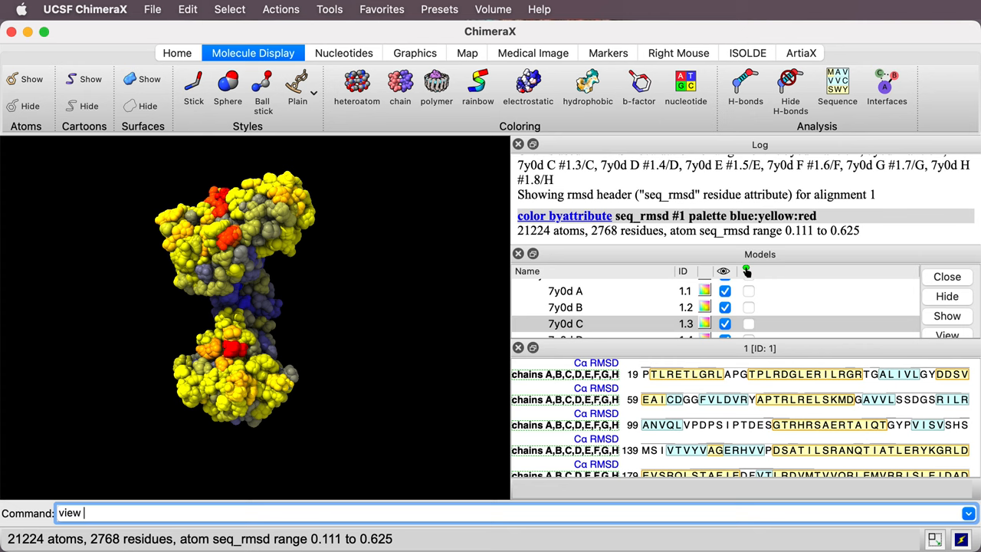
{"action": "type", "text": "in5t"}
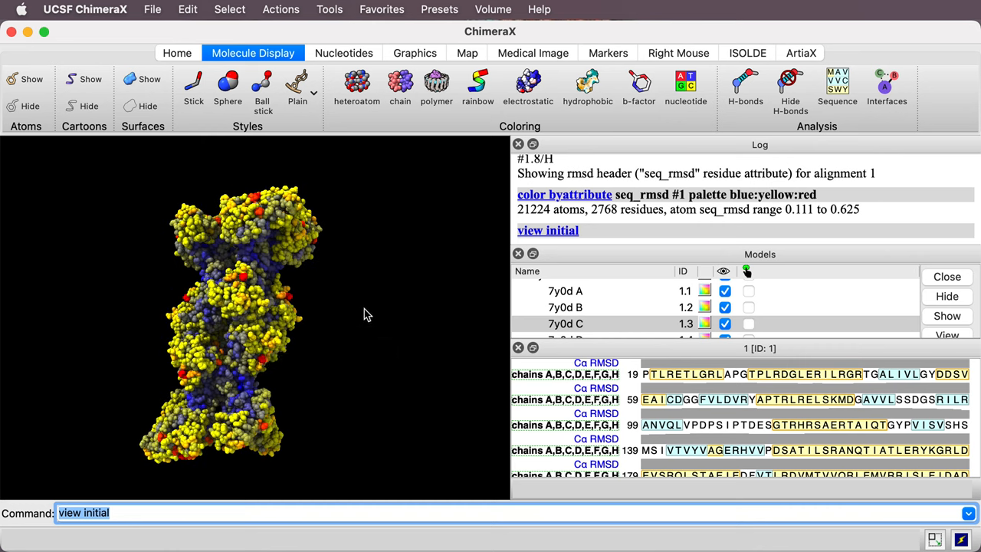
{"action": "mouse_move", "coordinate": [278, 59]}
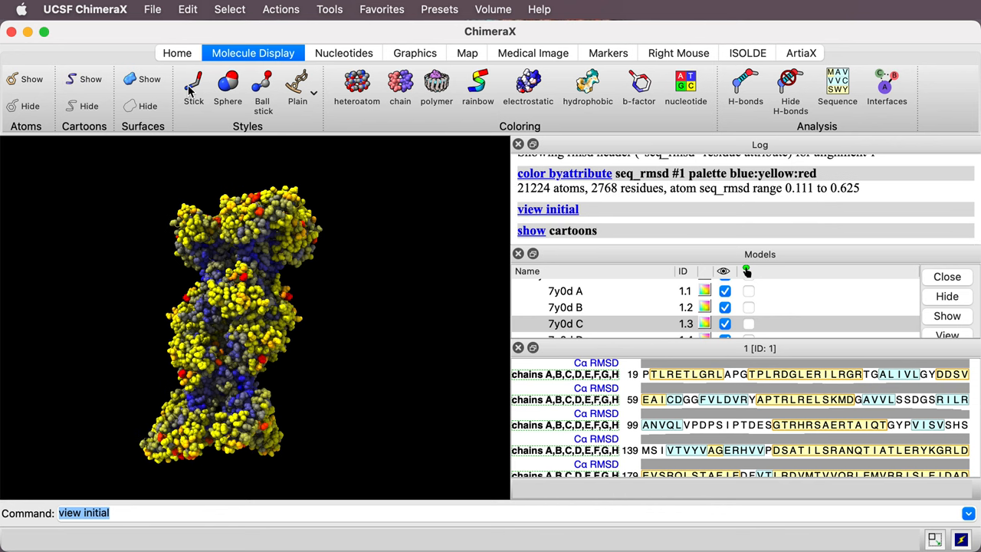
Apply Stick style to all atoms of the cartoon-displayed assembly.
{"action": "left_click", "coordinate": [193, 88]}
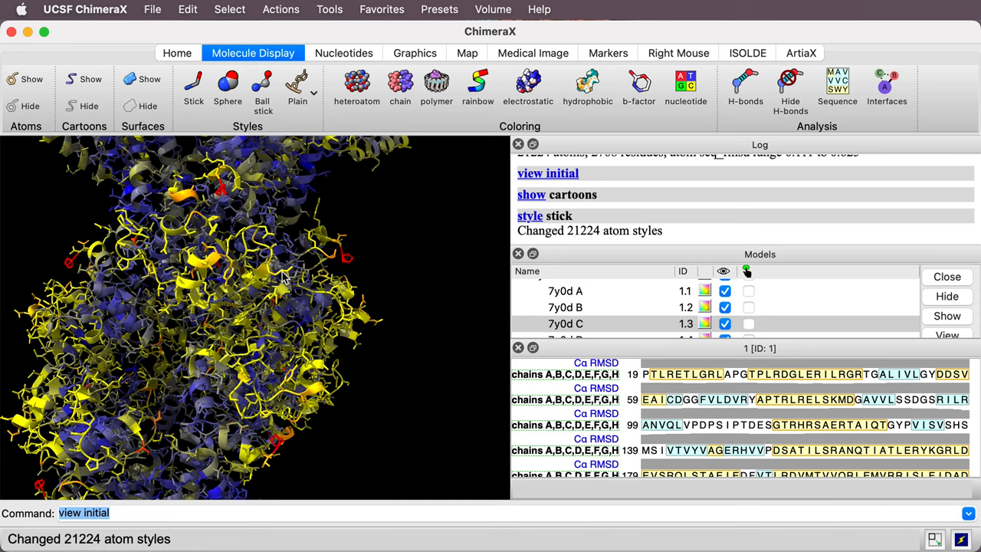